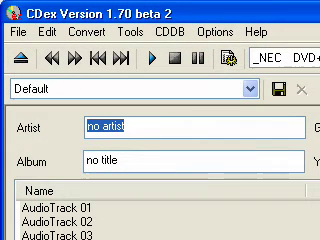
Enter 'EJ Gold' as the disc artist and 'Blue Smoke' as the album title
text(EJ)
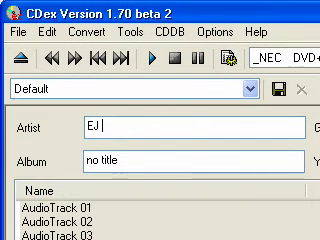
text(Gold)
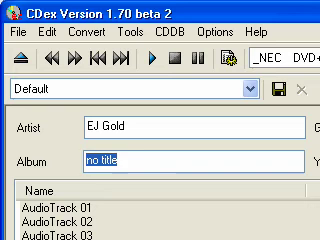
text(Blue)
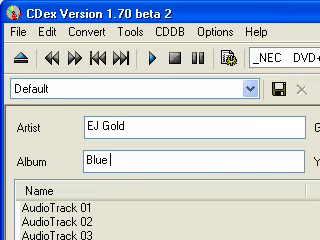
text(Smoke)
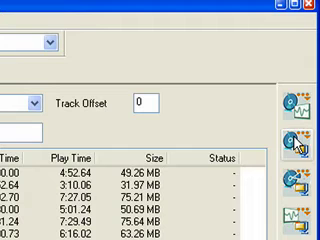
mouse_move(300, 155)
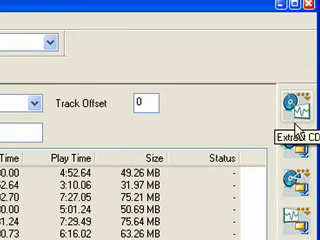
mouse_move(300, 185)
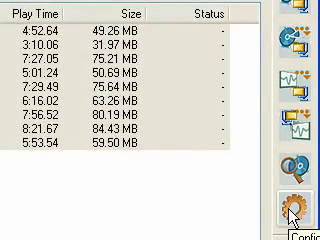
scroll(down, 3)
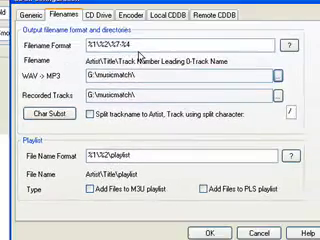
Switch the configuration dialog to the CD Drive settings tab
click(106, 33)
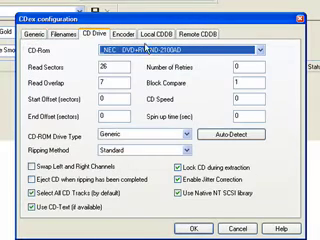